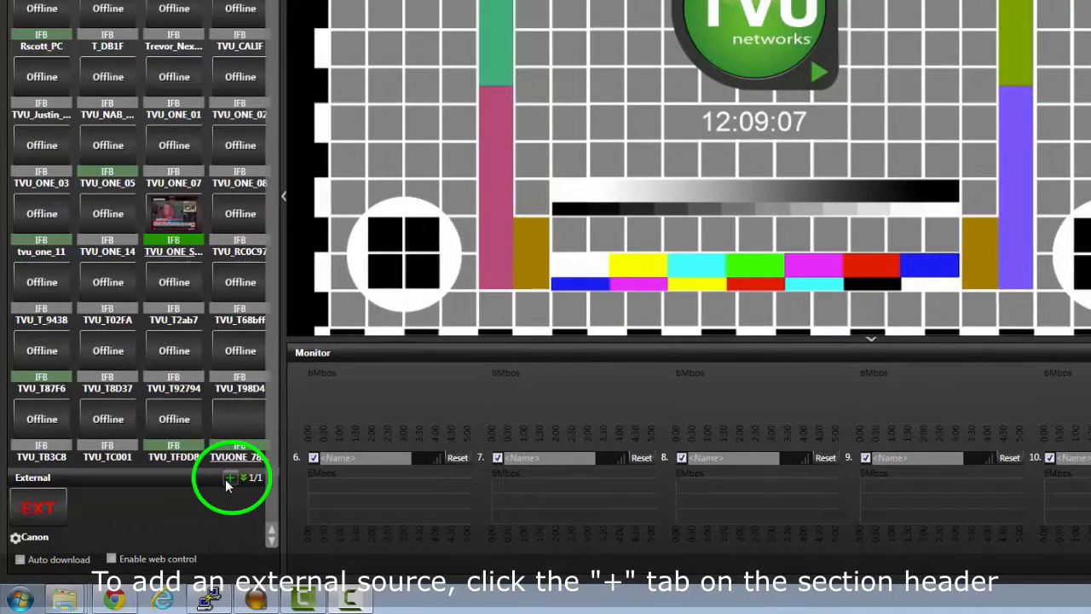
Start a new external source from the External section header.
{"action": "left_click", "coordinate": [230, 478]}
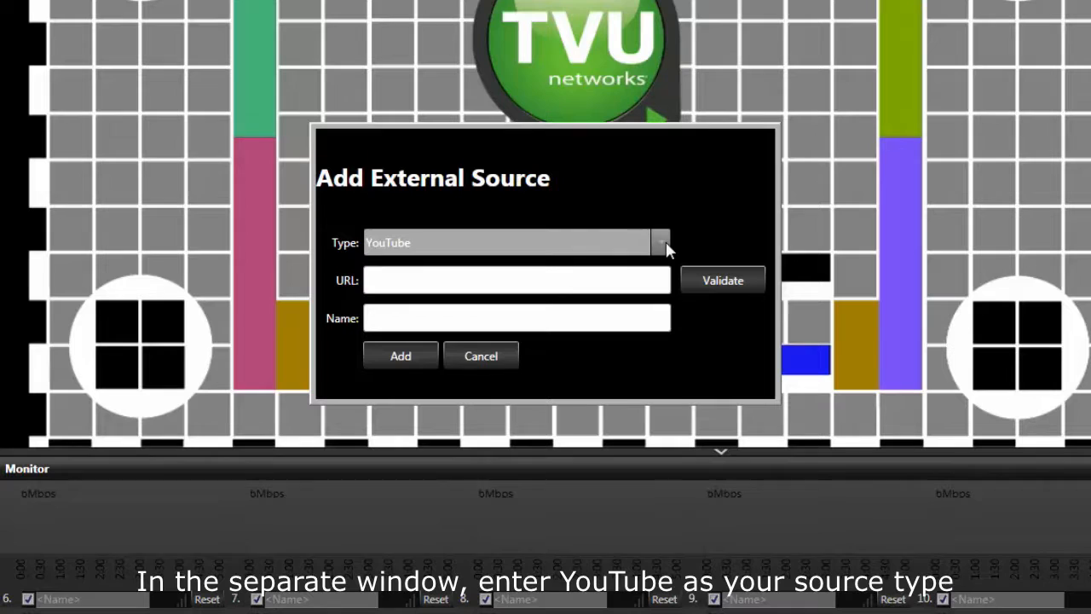
Choose YouTube as the source type and enter the YouTube video link as the URL.
{"action": "left_click", "coordinate": [661, 242]}
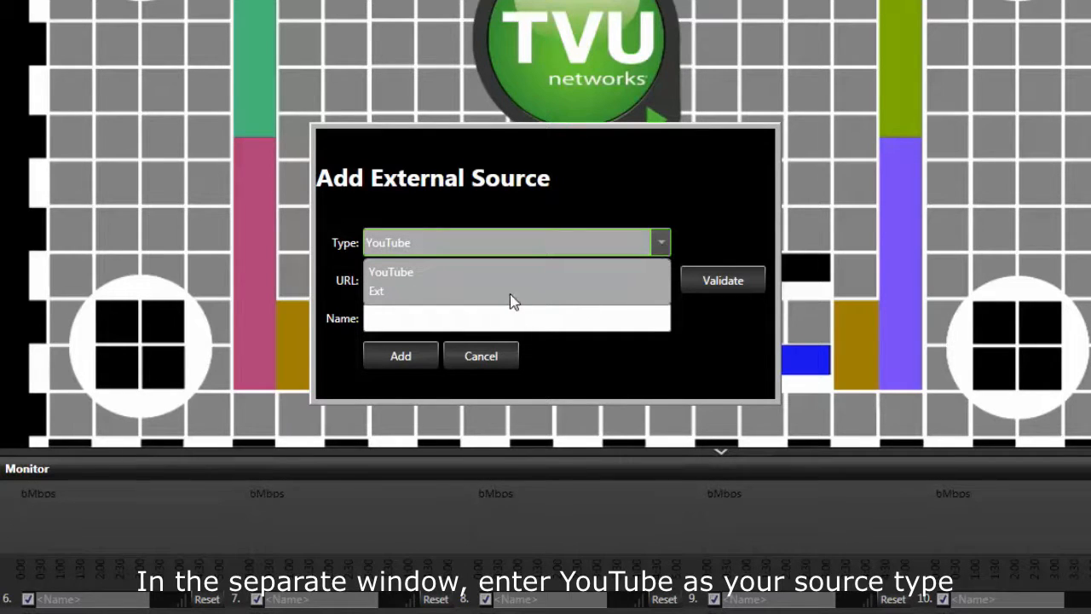
{"action": "mouse_move", "coordinate": [427, 293]}
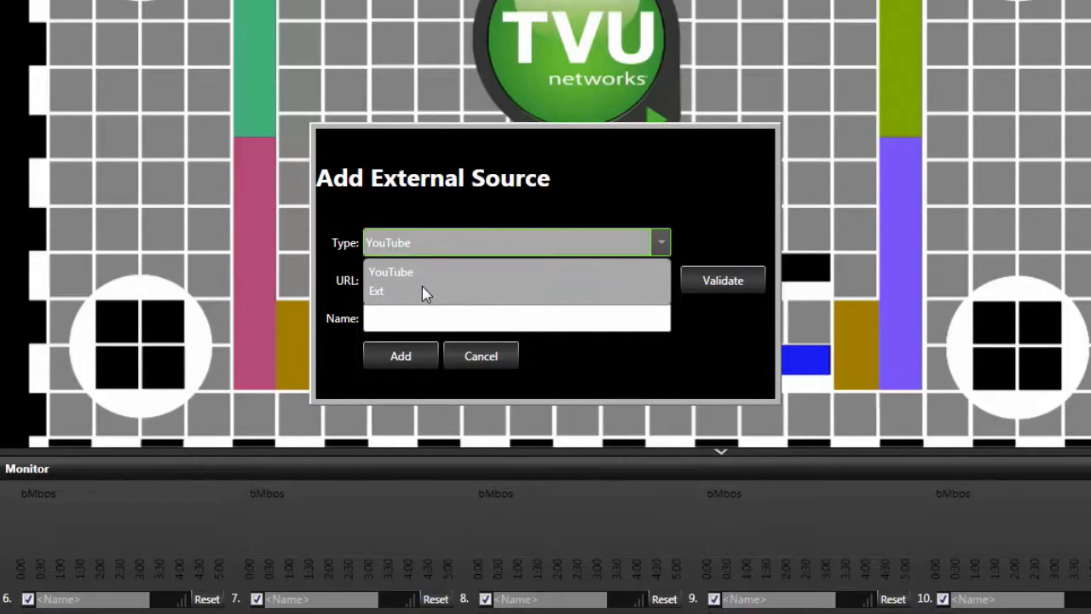
{"action": "left_click", "coordinate": [392, 273]}
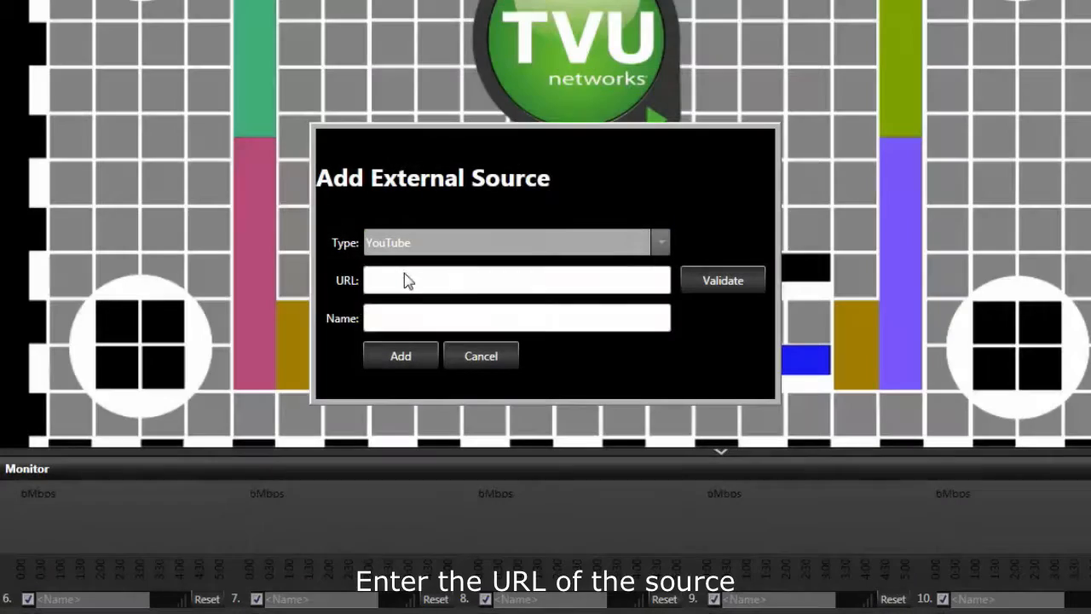
{"action": "left_click", "coordinate": [517, 280]}
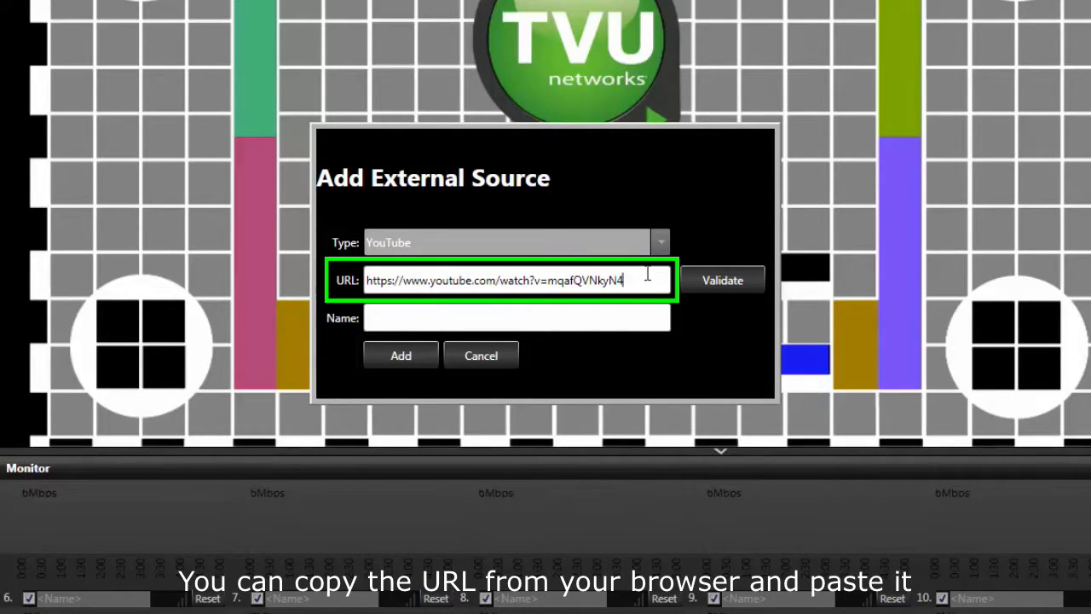
Validate the YouTube link as available and name the source 'Sky News'.
{"action": "left_click", "coordinate": [723, 279]}
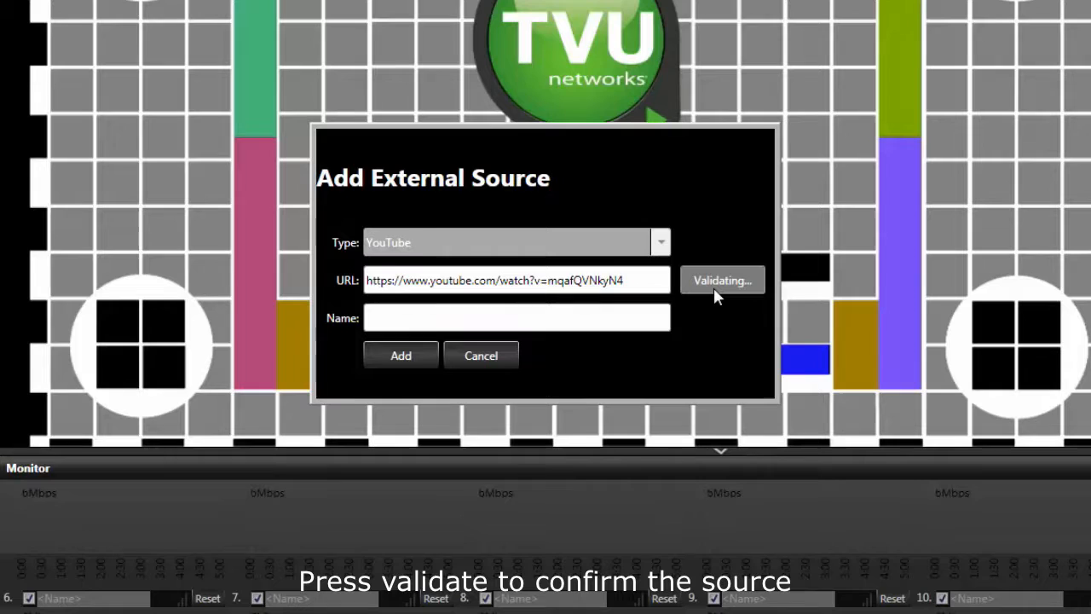
{"action": "left_click", "coordinate": [723, 280]}
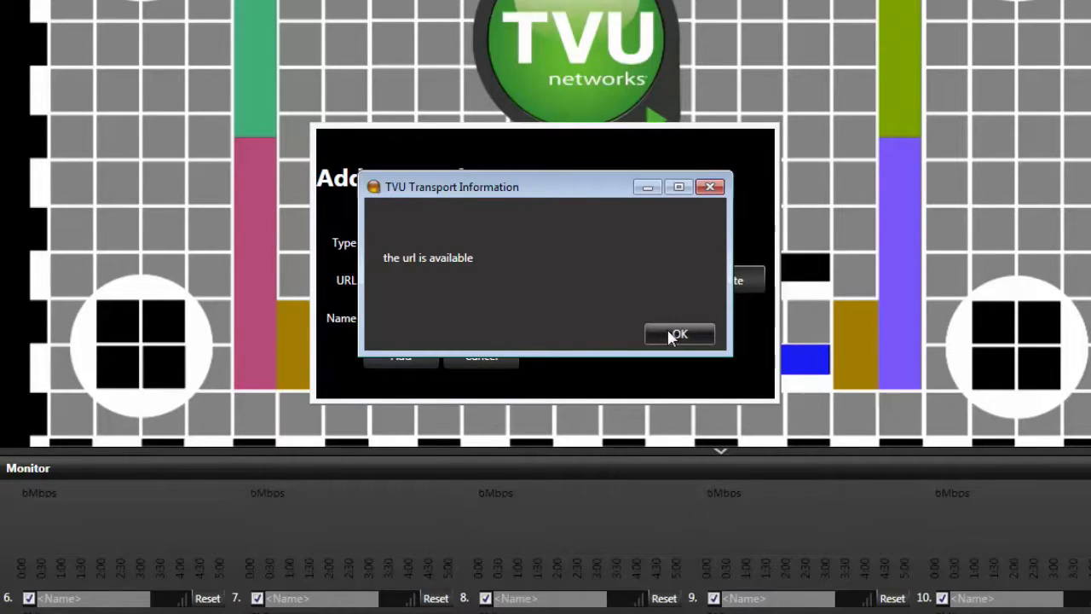
{"action": "left_click", "coordinate": [678, 333]}
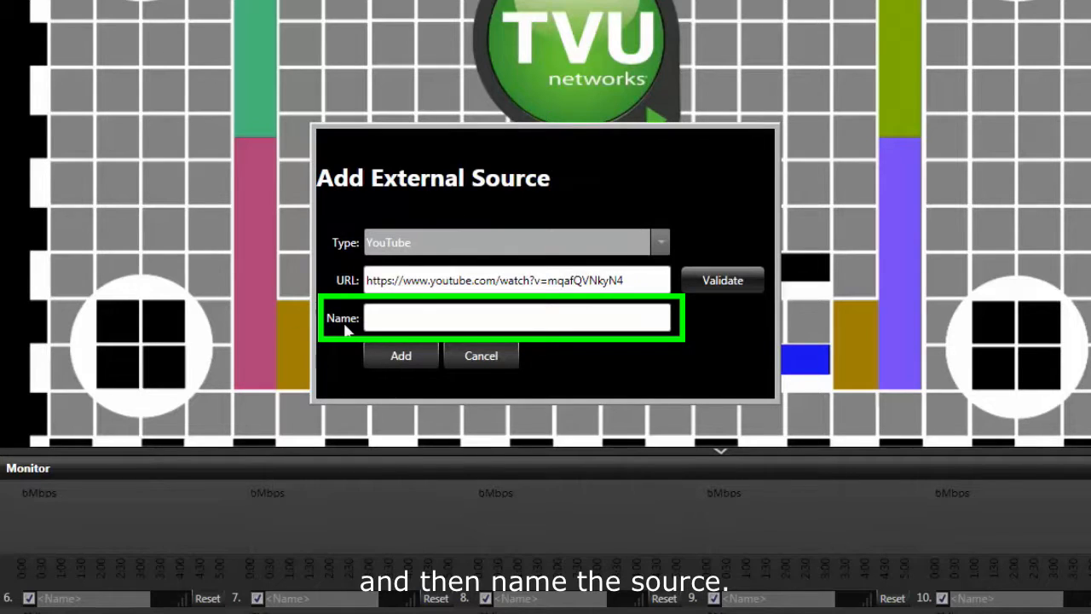
{"action": "type", "text": "Sky News"}
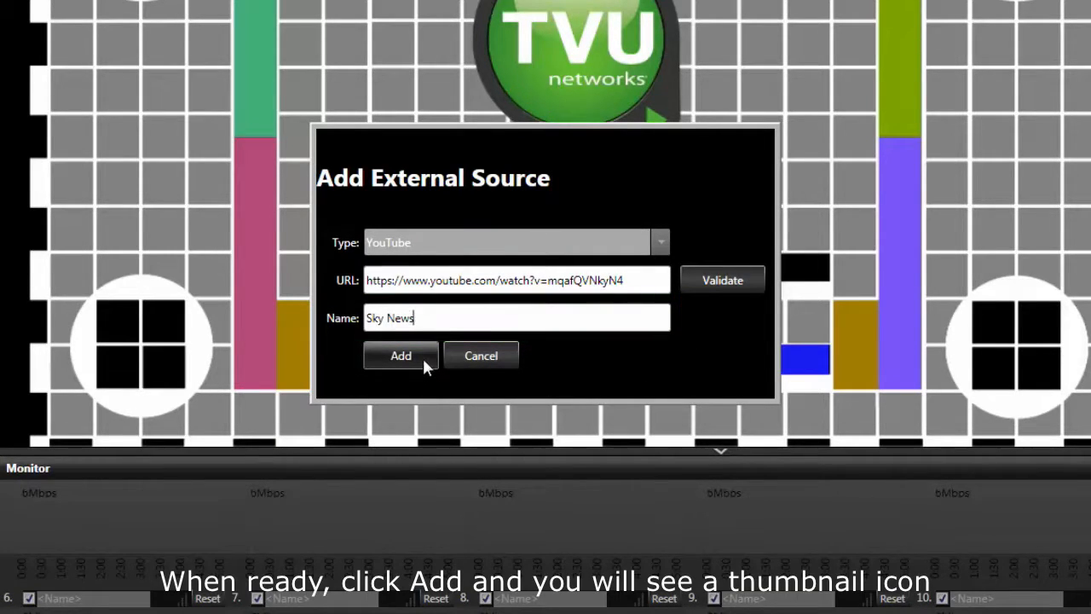
Add Sky News so its thumbnail appears in the External sources list.
{"action": "left_click", "coordinate": [401, 357]}
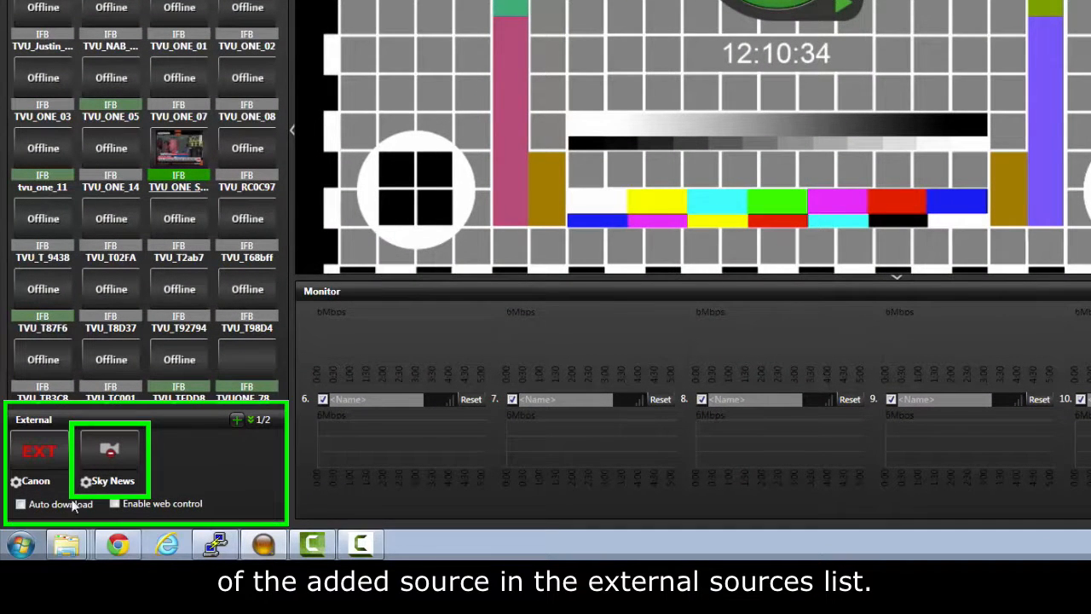
{"action": "mouse_move", "coordinate": [122, 469]}
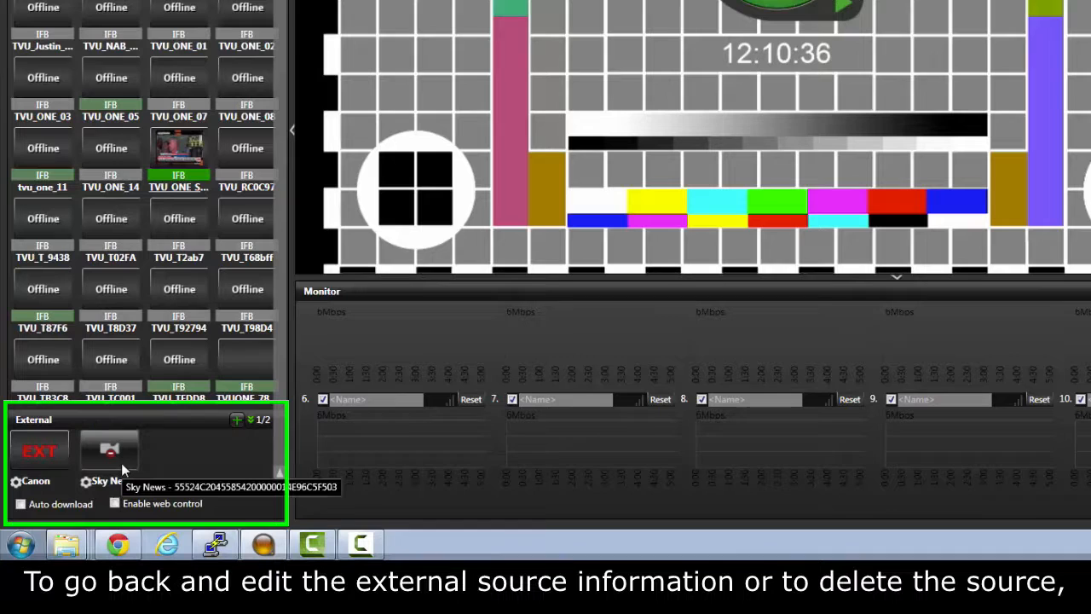
{"action": "left_click", "coordinate": [249, 420]}
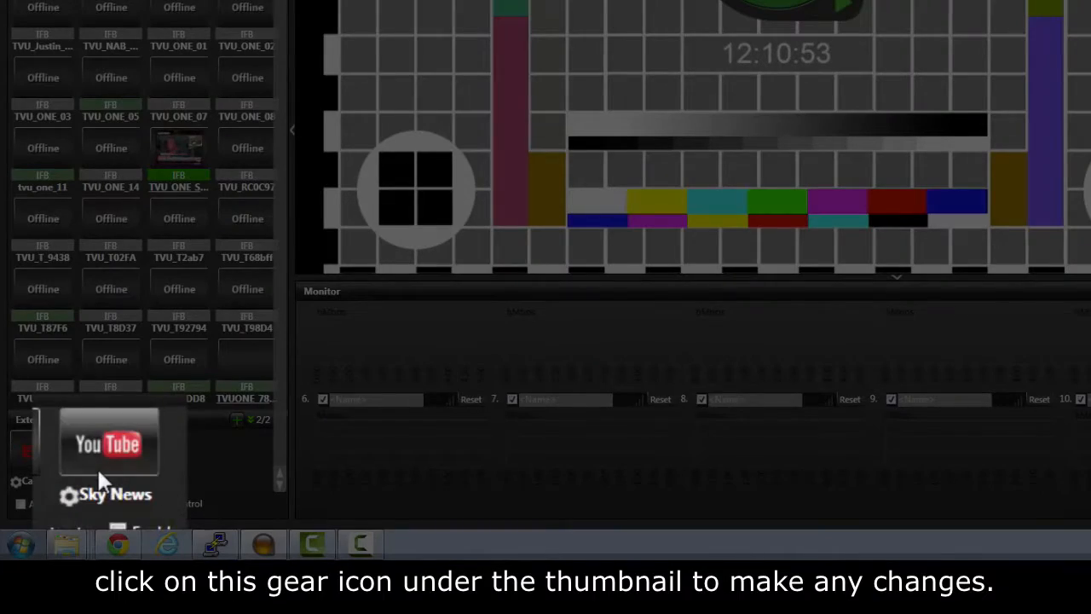
View Sky News's edit form, then play its live feed in the main preview.
{"action": "left_click", "coordinate": [69, 481]}
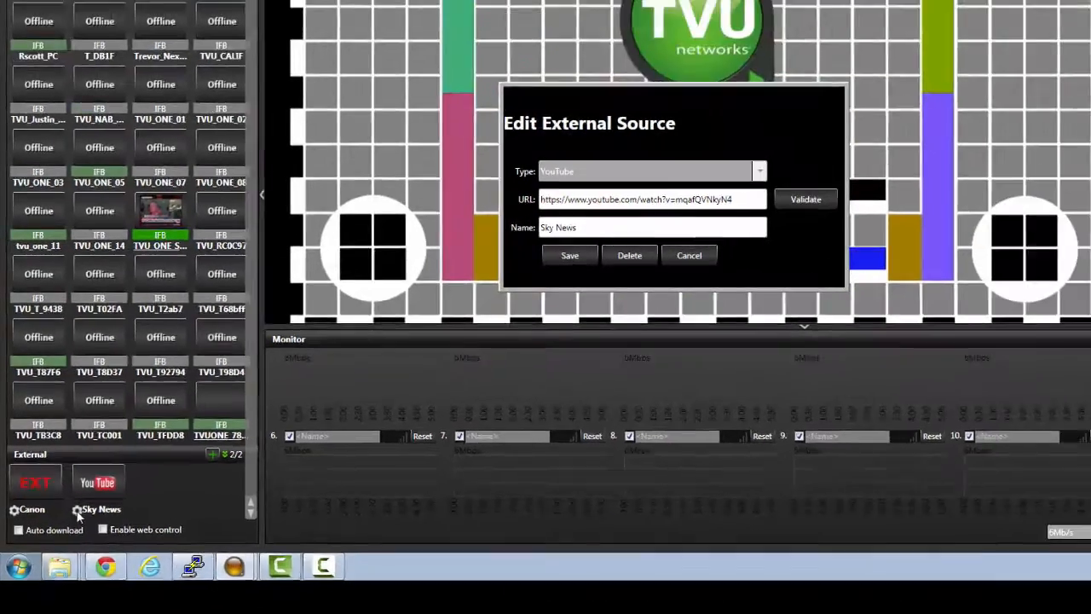
{"action": "left_click", "coordinate": [570, 256]}
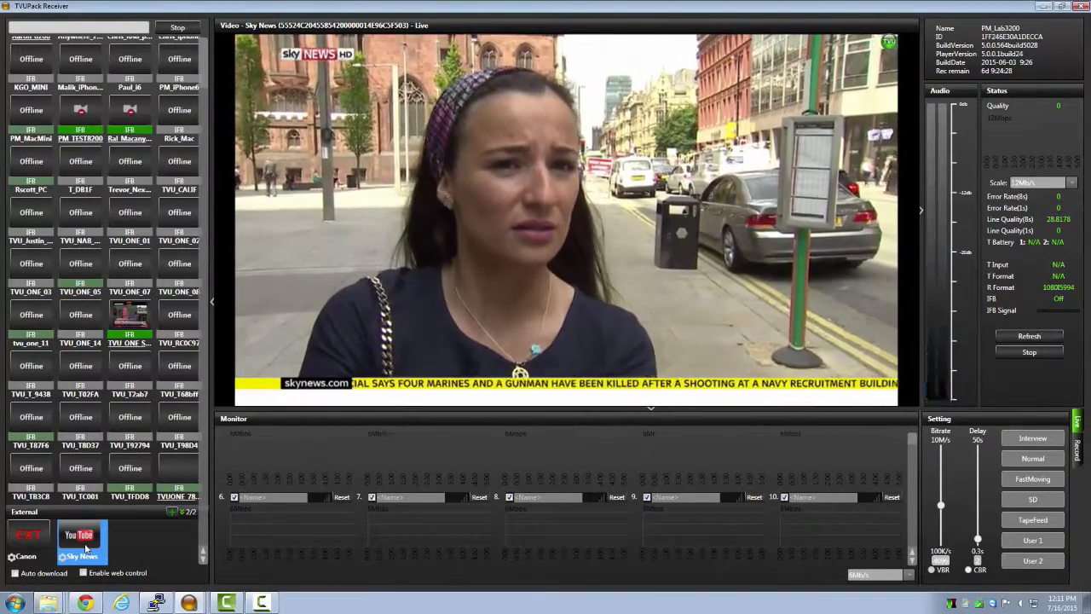